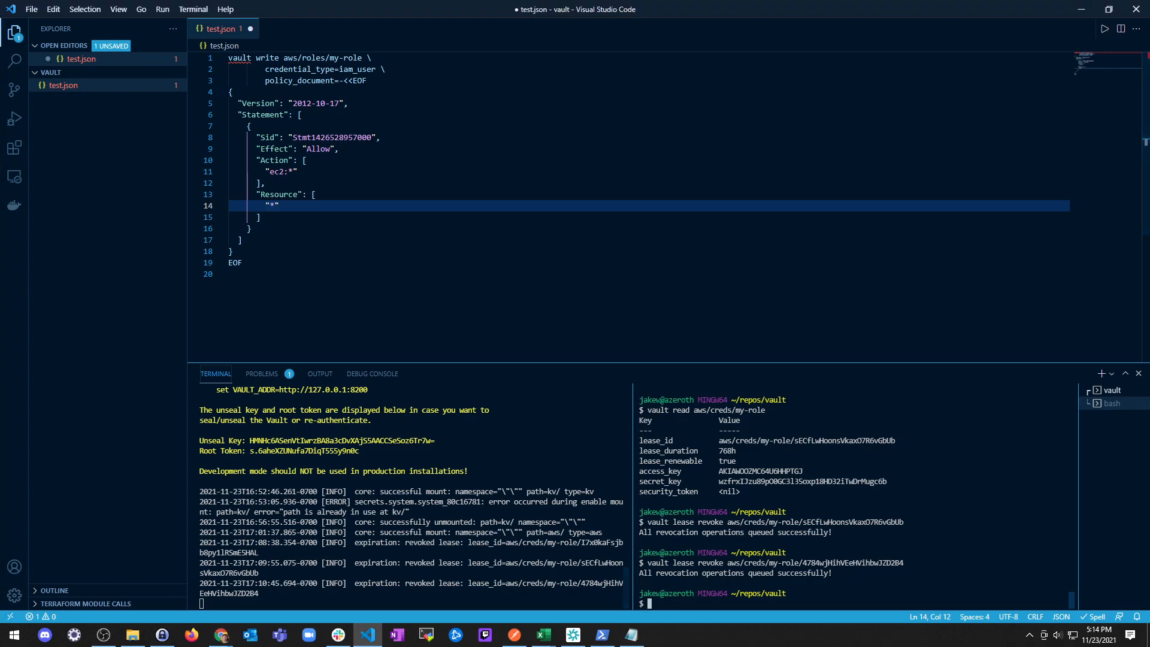
Enter 'vault path-help aws' at the terminal prompt without running it
text(vault)
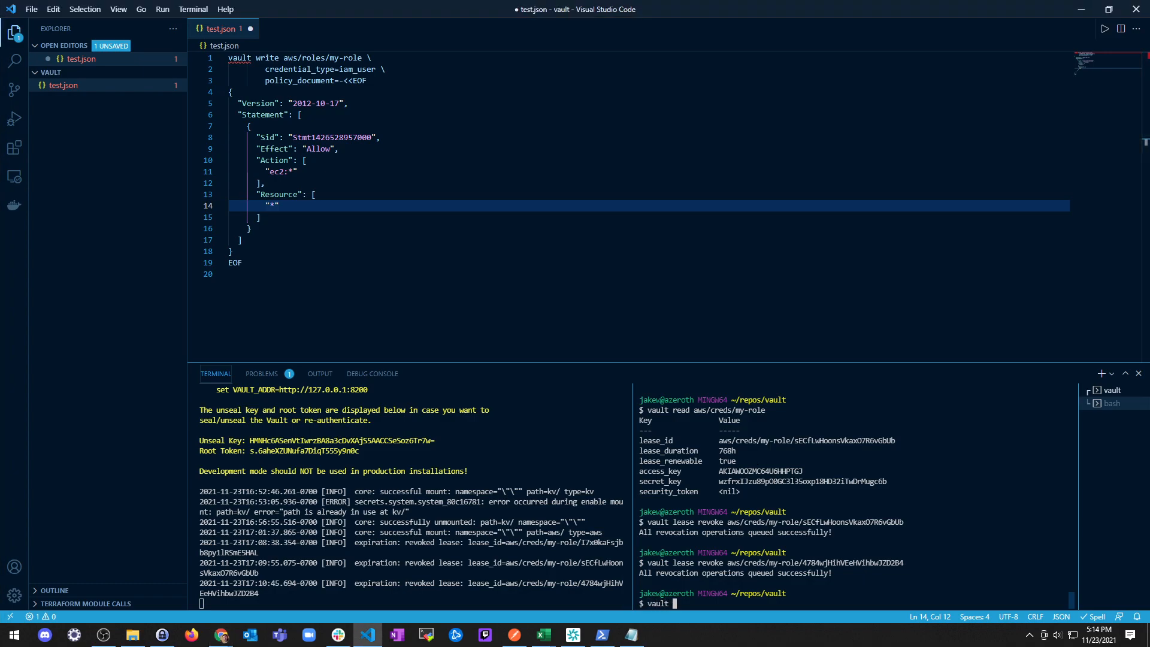
text(secrets)
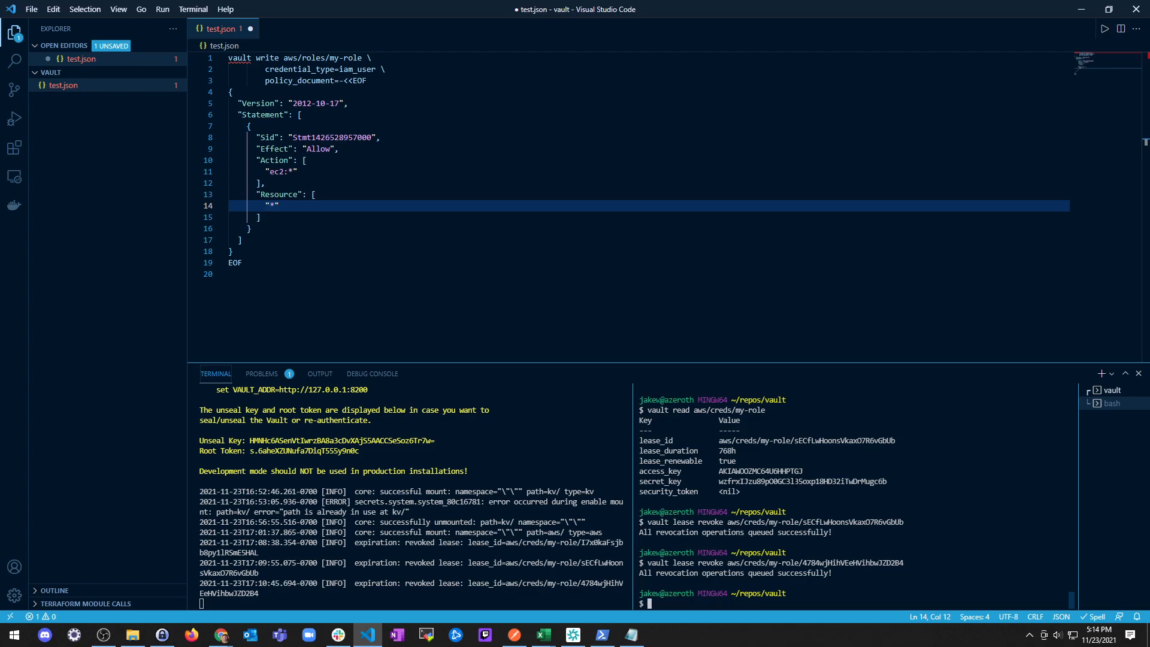
text(vault)
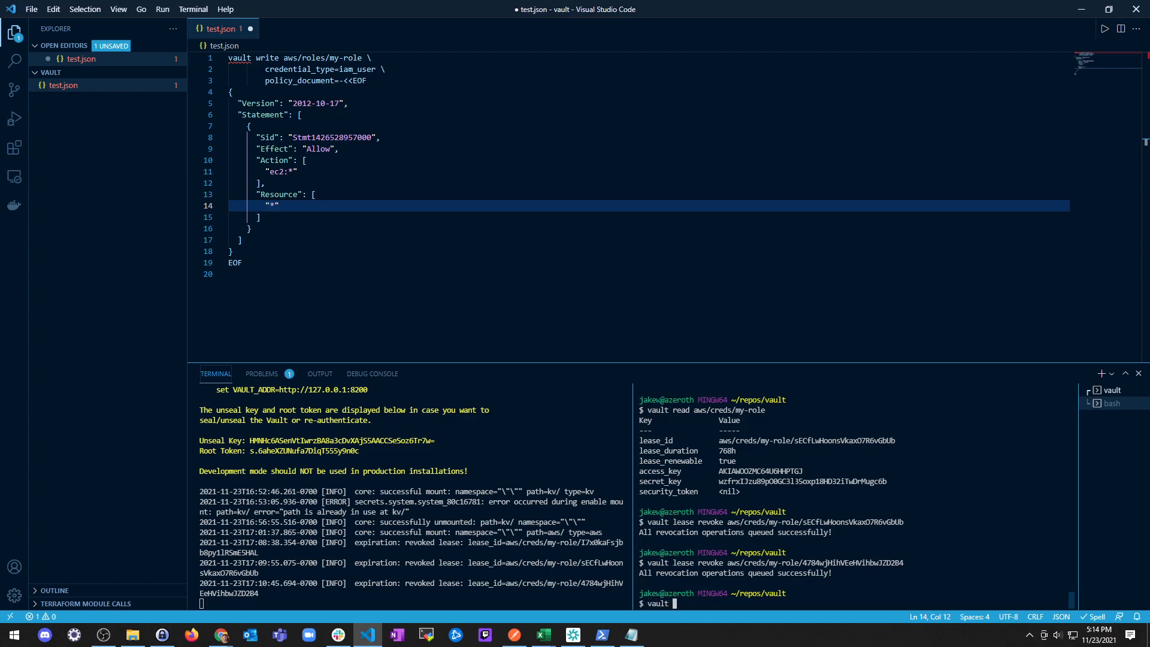
text(path-help)
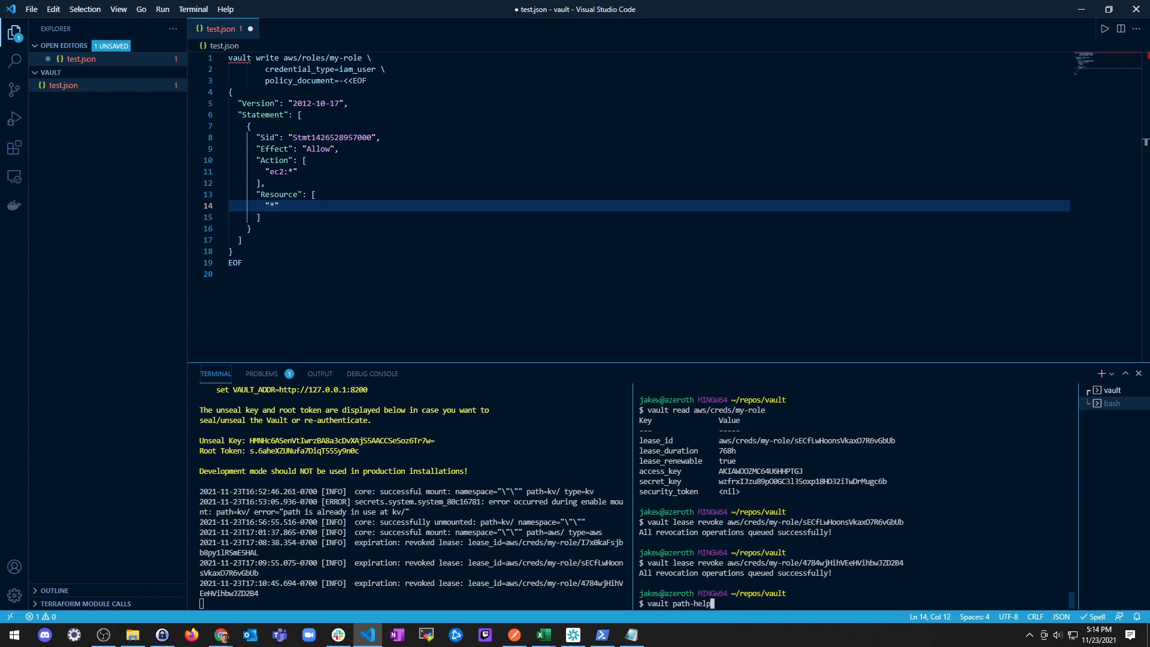
text(aws)
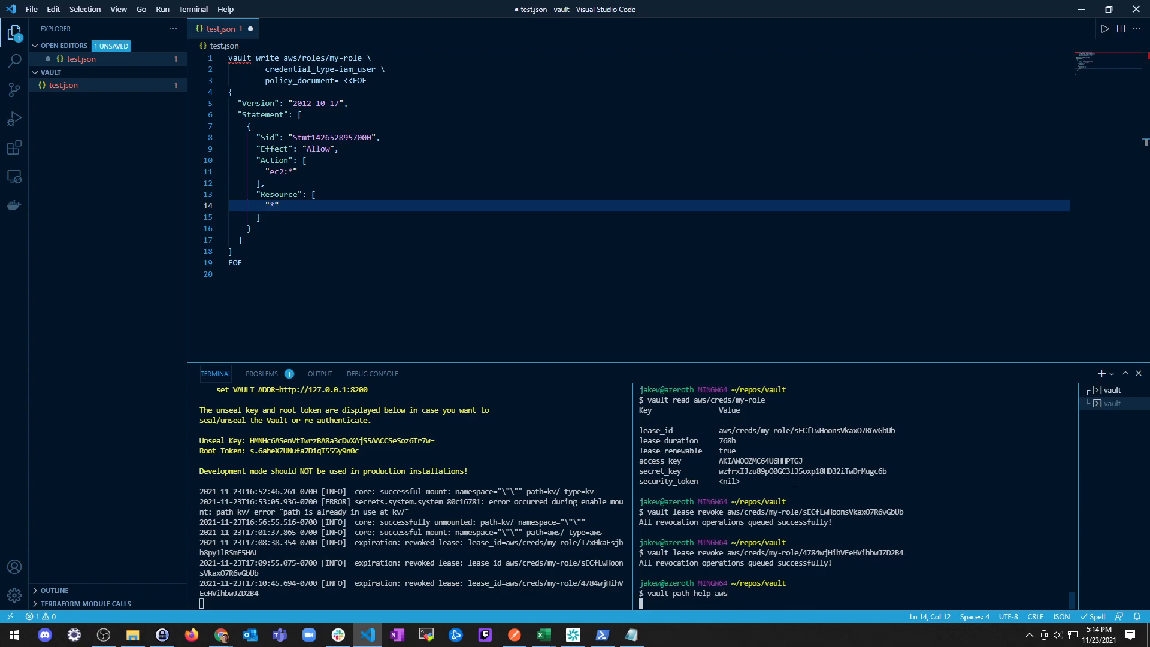
mouse_move(669, 369)
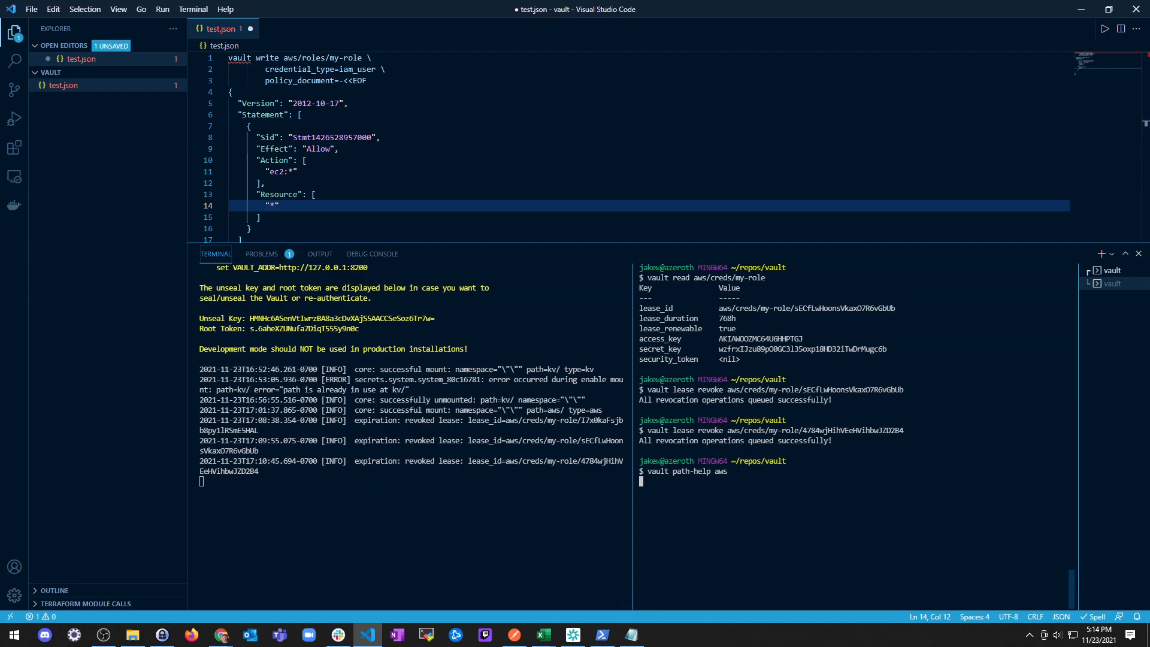
Run 'vault path-help aws' and scroll down to read the PATHS section
key(Return)
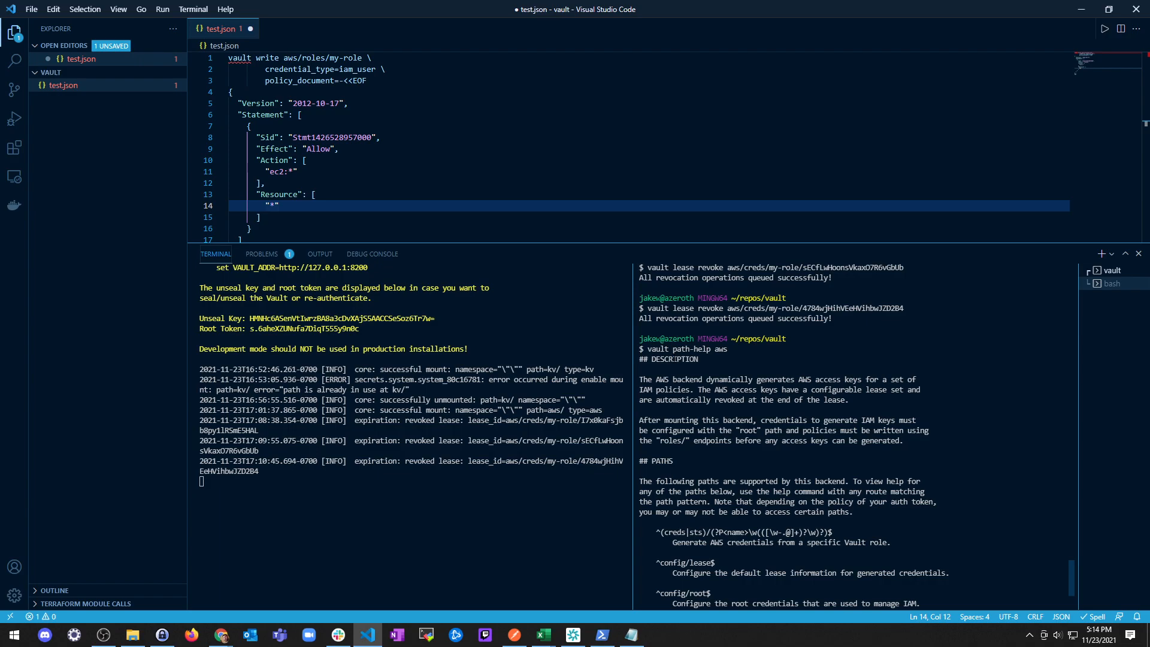
scroll(down, 3)
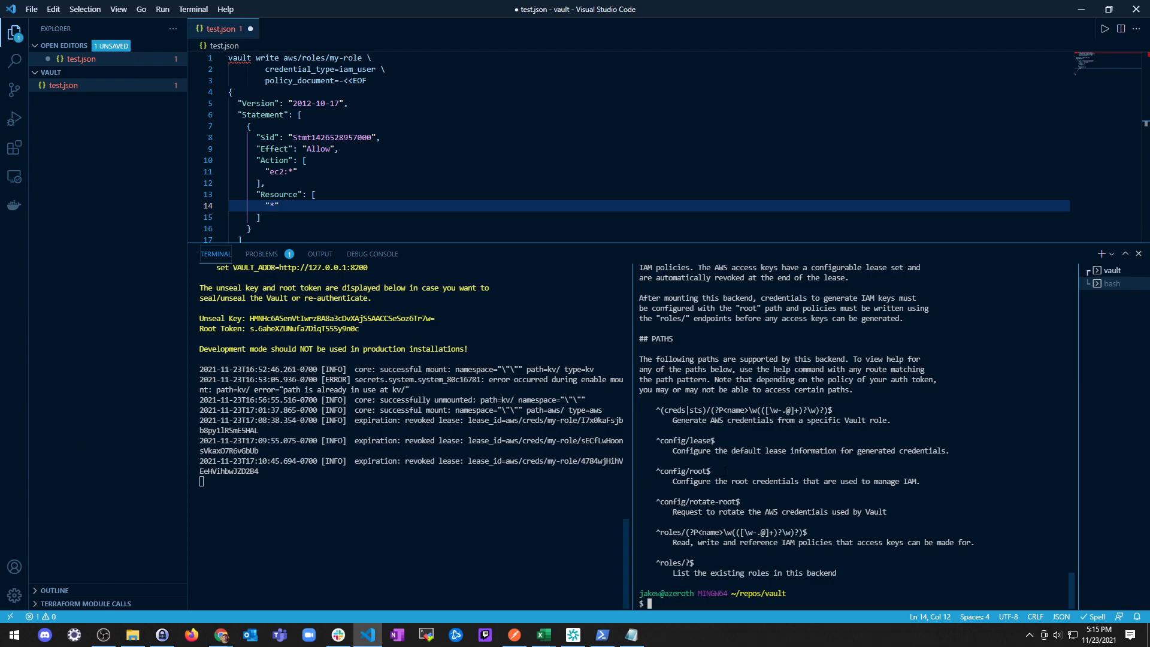
Enter 'vault path-help aws/creds/mom-non-er' at the terminal prompt
text(vault path-help aws/)
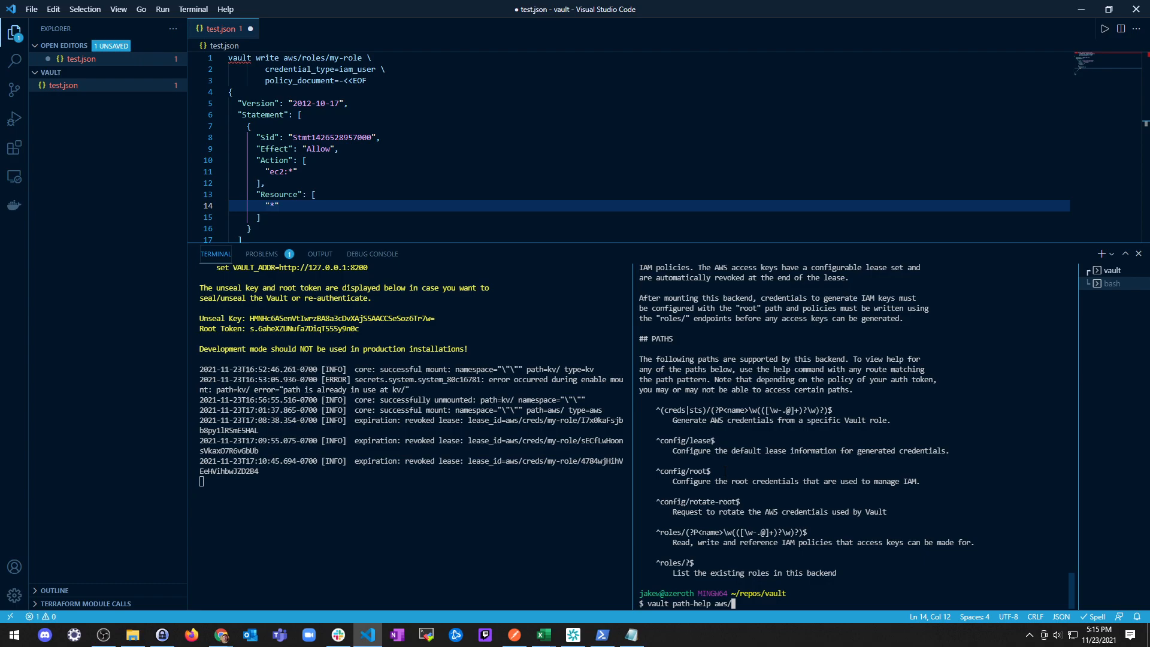
text(creds/)
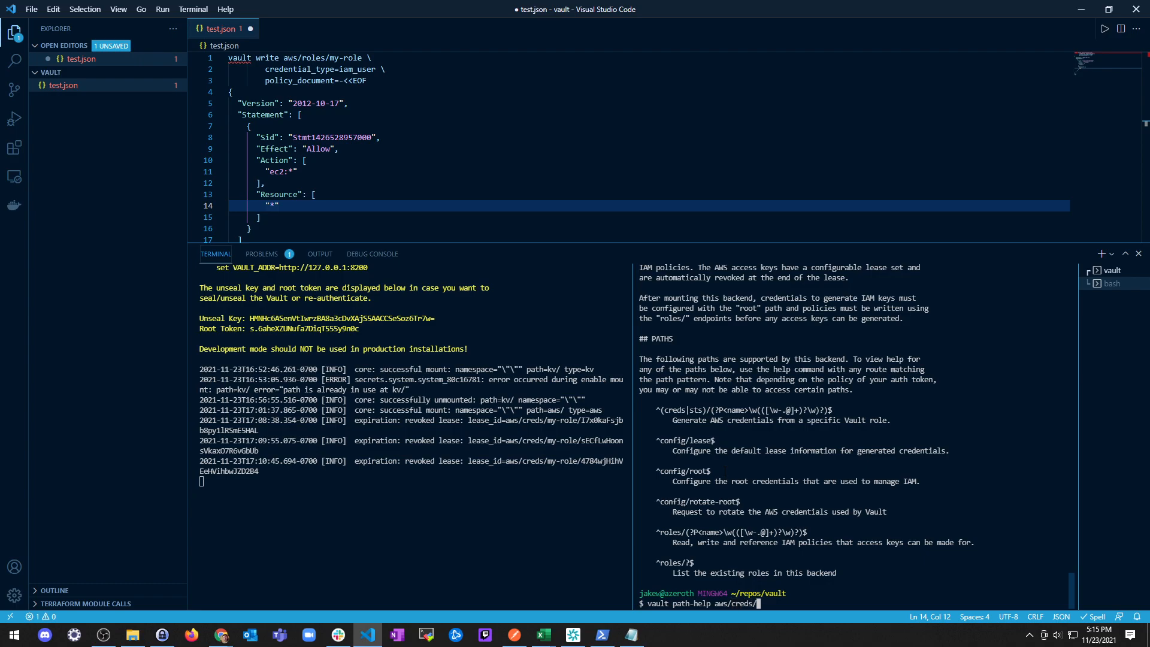
text(mom-non-er)
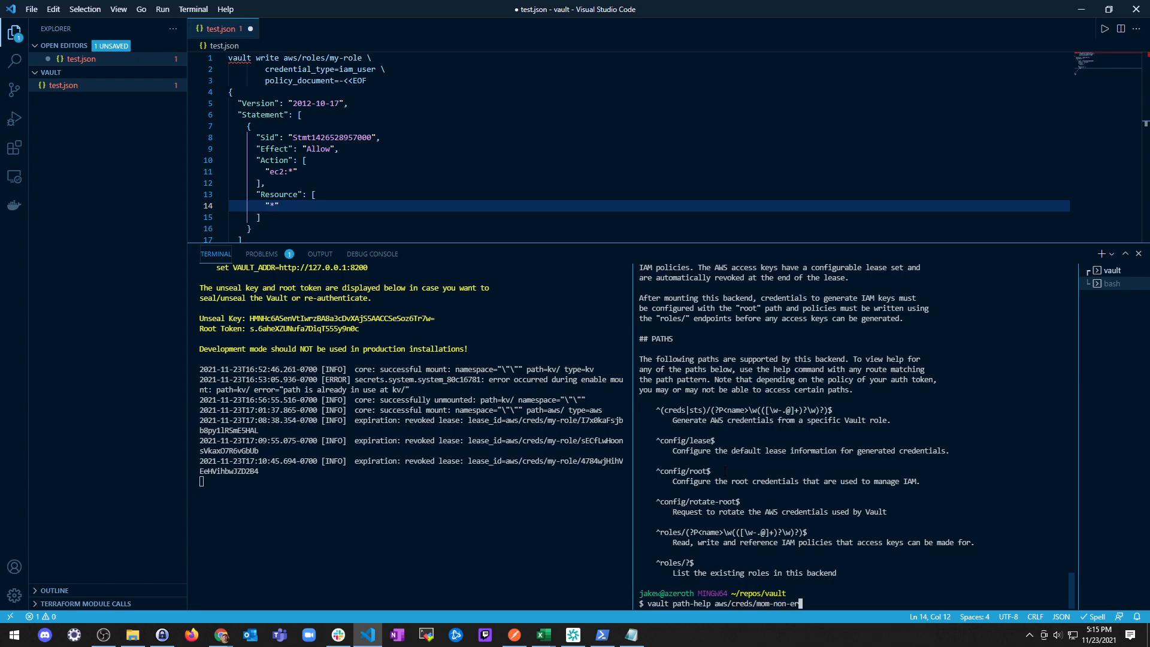